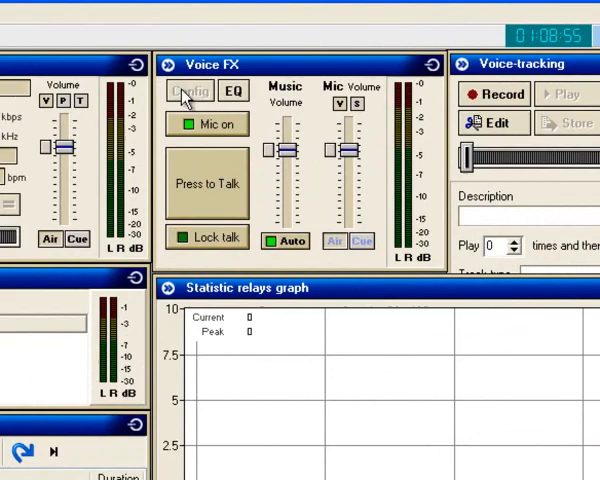
Switch the Voice FX microphone off and open its configuration window.
left_click(210, 124)
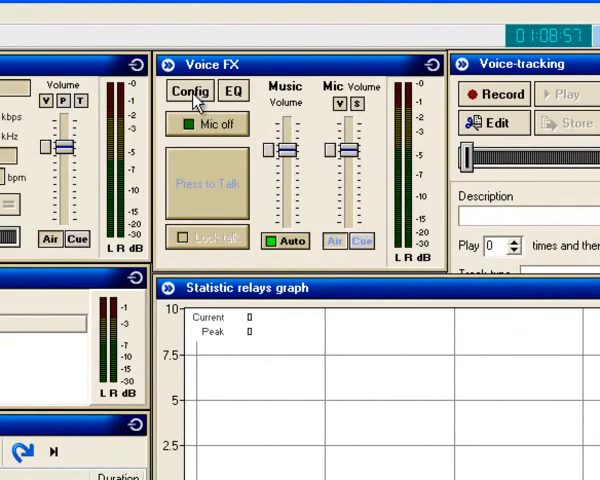
left_click(189, 92)
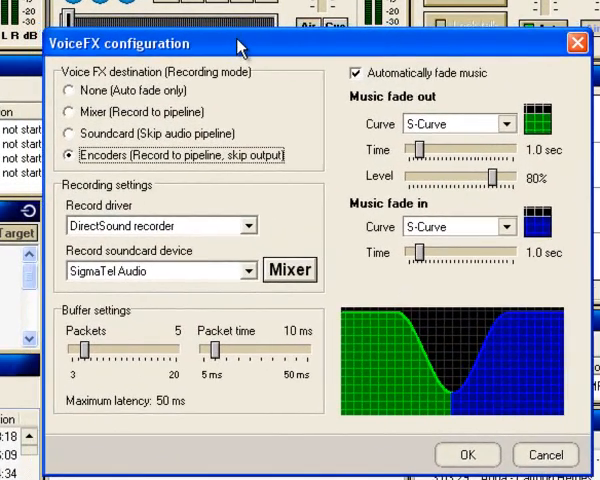
mouse_move(281, 50)
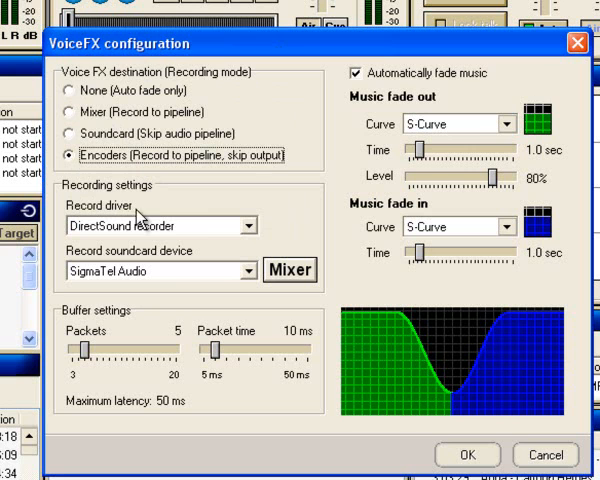
mouse_move(99, 115)
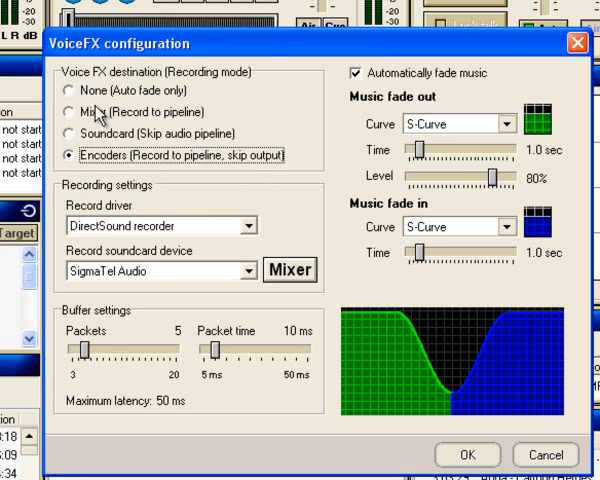
mouse_move(453, 60)
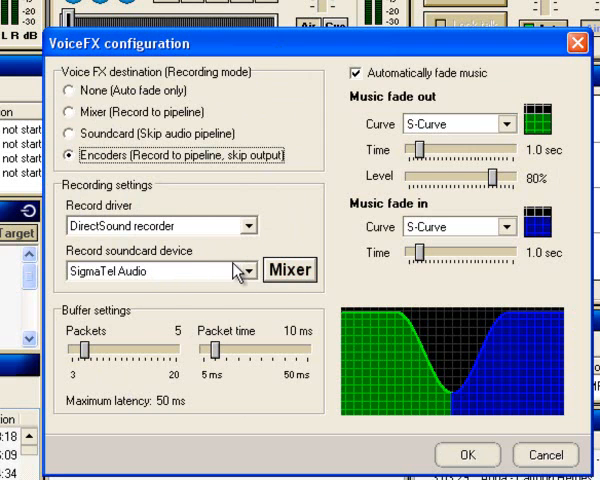
mouse_move(257, 287)
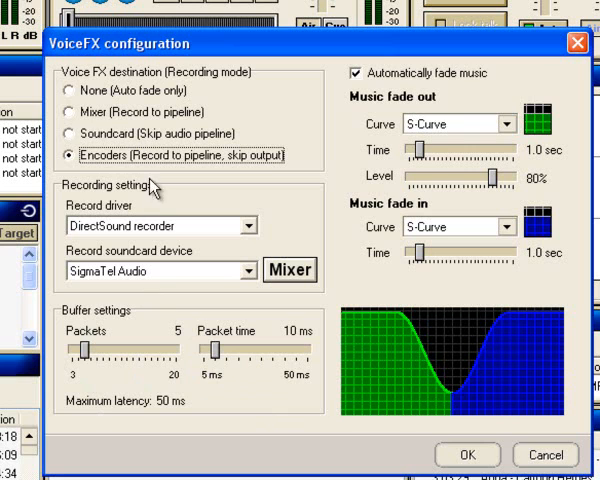
mouse_move(62, 99)
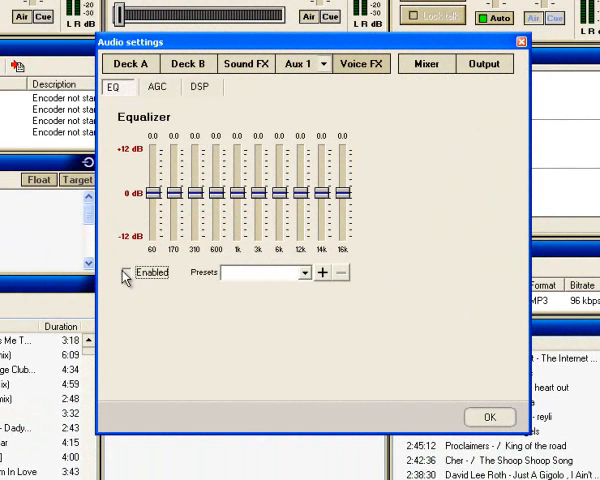
Enable the Voice FX equalizer, apply the Dance preset, then return to the flat Default preset.
left_click(305, 273)
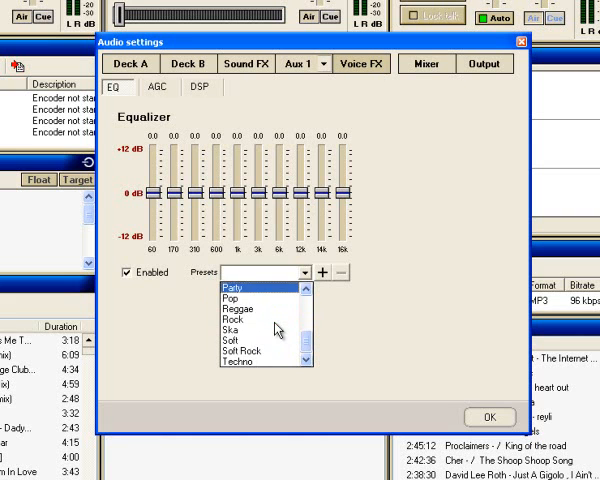
scroll("down", 3)
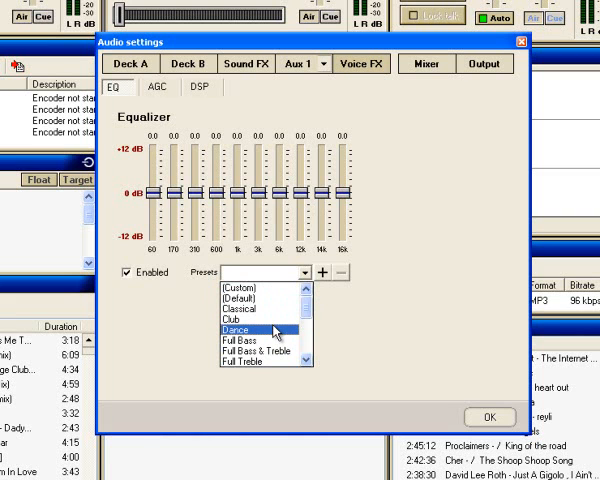
left_click(240, 330)
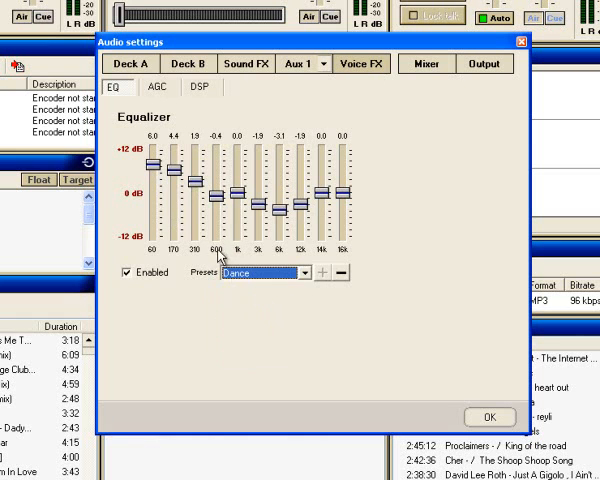
left_click(303, 273)
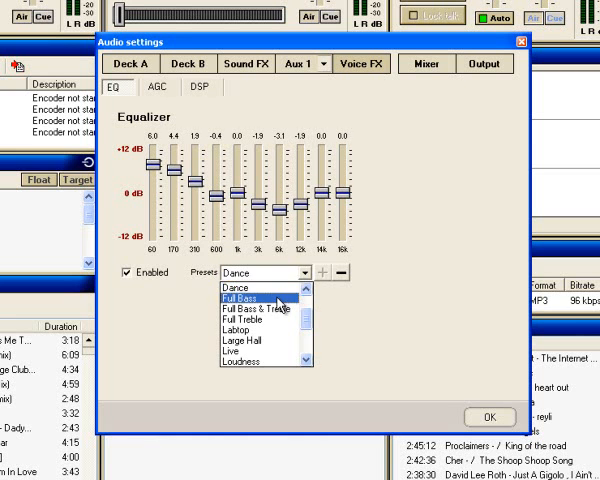
left_click(255, 301)
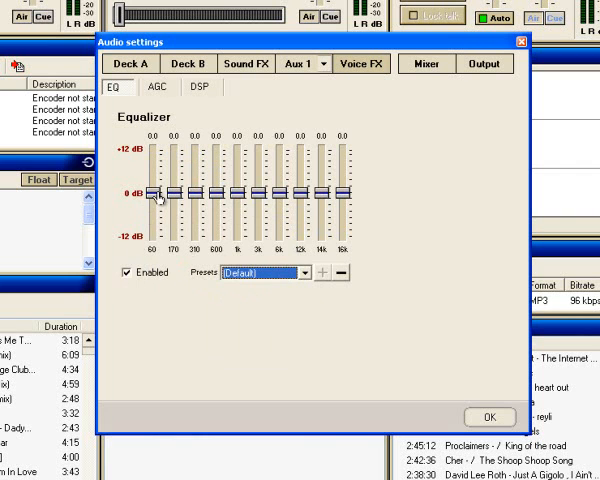
Boost 60 Hz to about 6.4 dB, taper the low-mids, and slightly lift 6k–16k.
left_click_drag(160, 193, 160, 165)
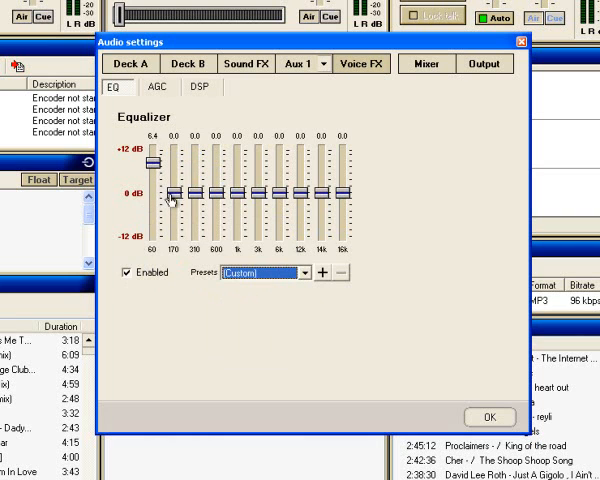
left_click_drag(188, 192, 188, 178)
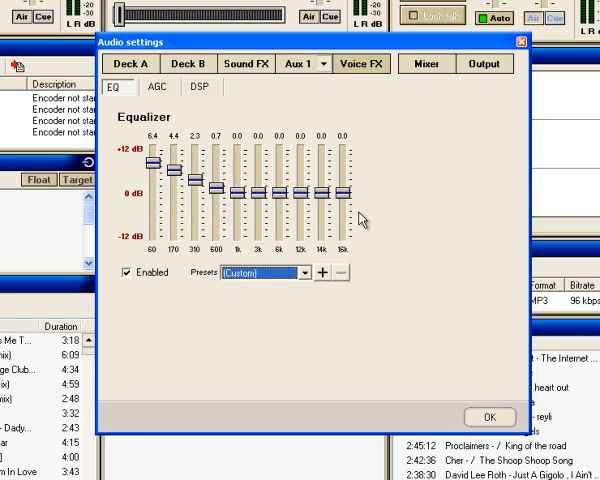
left_click_drag(348, 193, 348, 175)
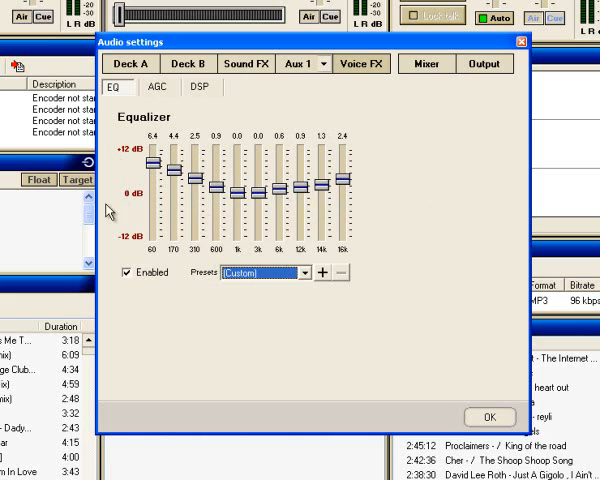
mouse_move(150, 91)
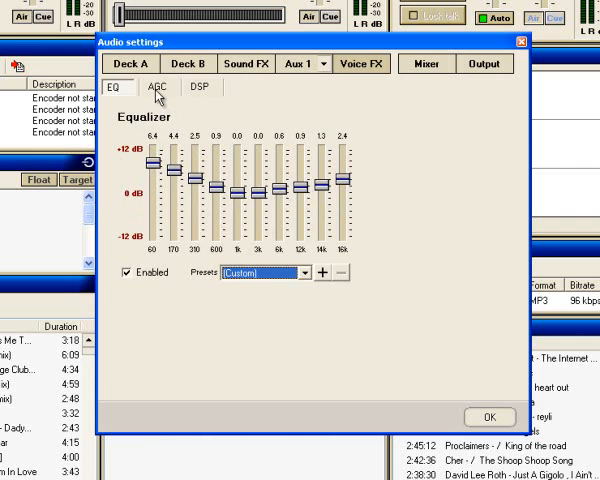
Review the AGC tab options, switching briefly back to the EQ tab and again.
left_click(160, 88)
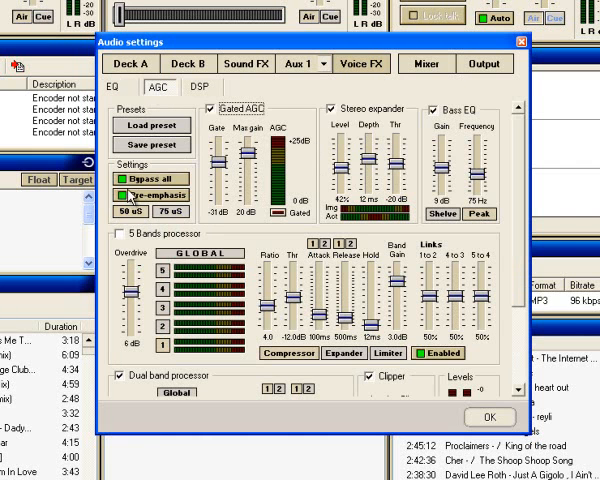
left_click(119, 86)
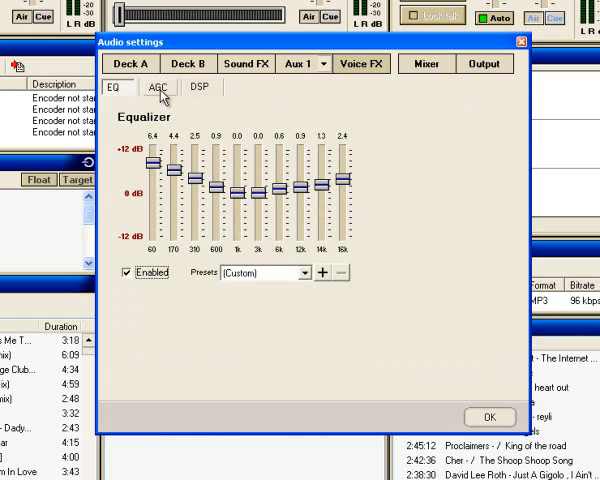
left_click(158, 87)
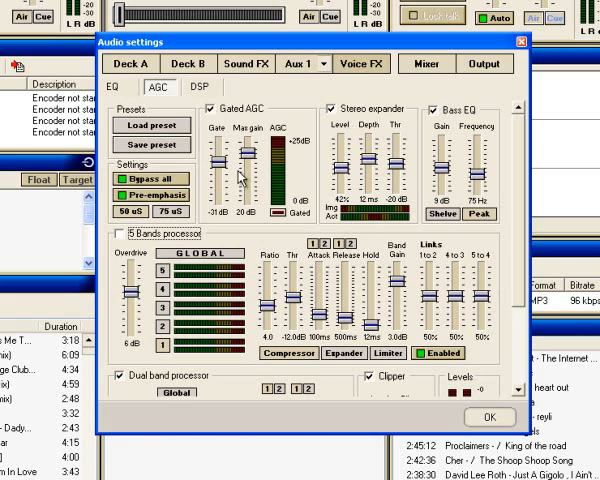
mouse_move(245, 177)
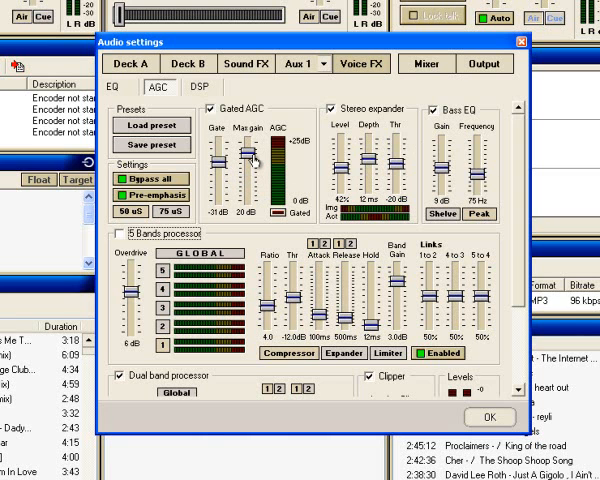
mouse_move(255, 160)
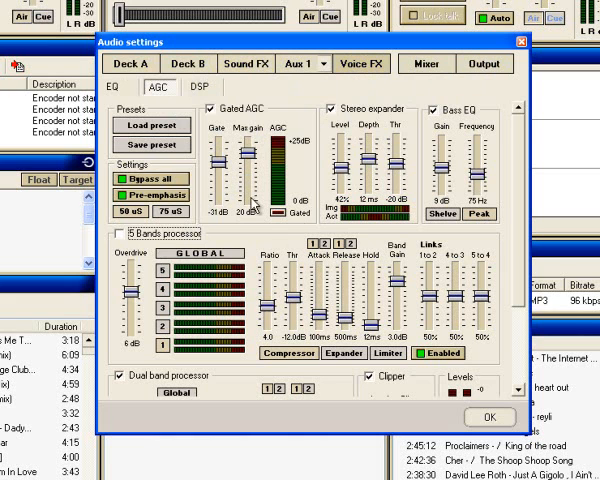
left_click(122, 86)
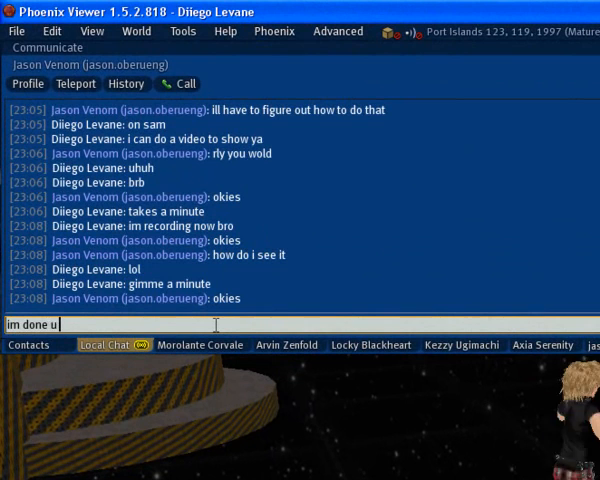
Continue the Local Chat reply so it reads "im done u should get it in a".
type("should get")
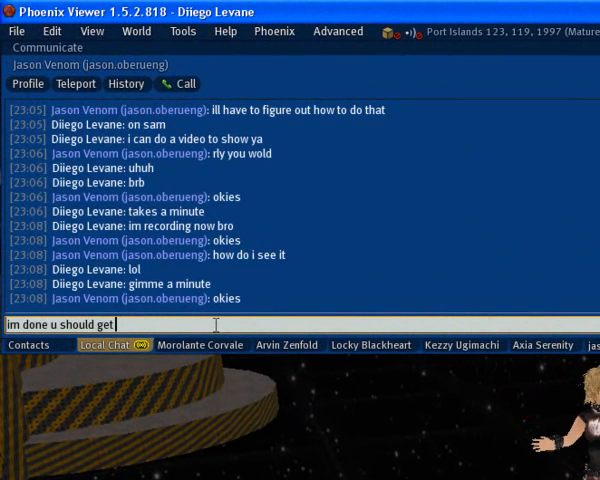
type("it in a")
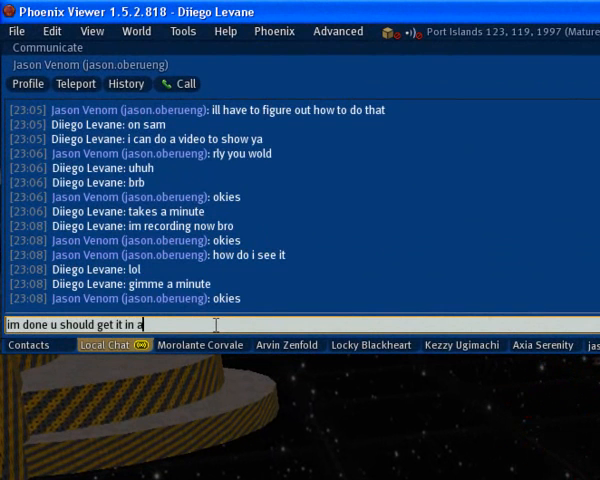